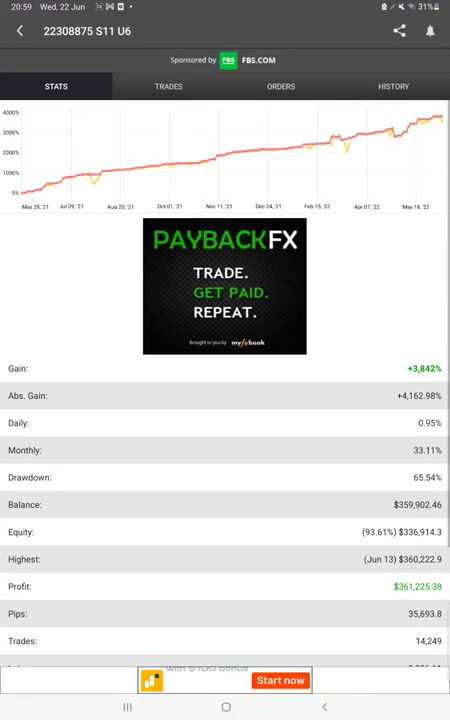
- Scroll the Stats tab to reveal gain, drawdown, balance, profit, pips, deposits and withdrawals
scroll(down, 3)
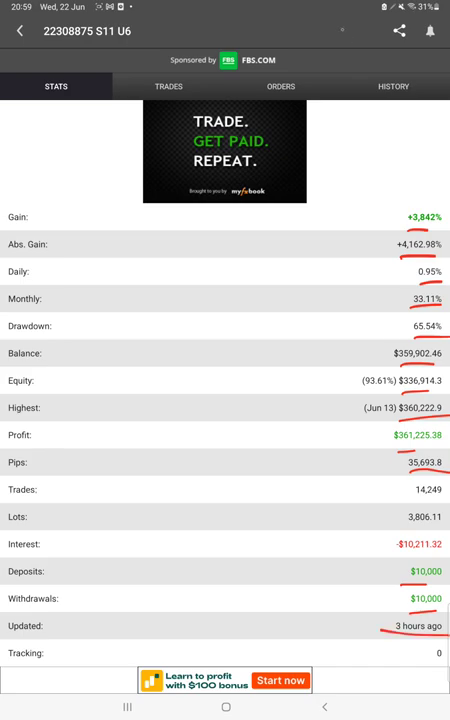
- Review the account's Trades, Orders and History lists in turn
click(168, 86)
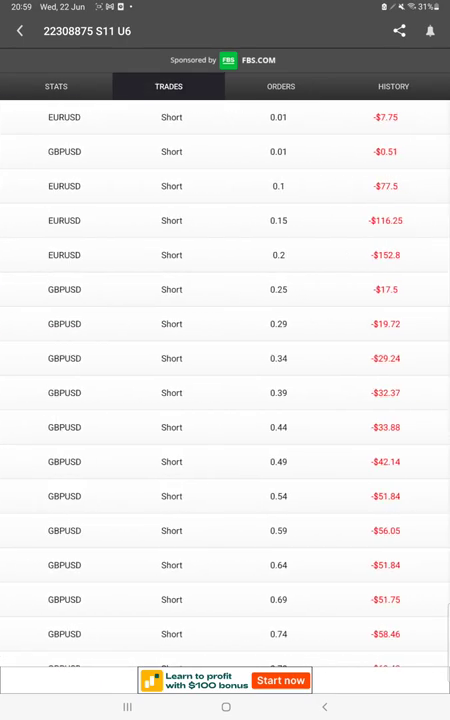
scroll(down, 3)
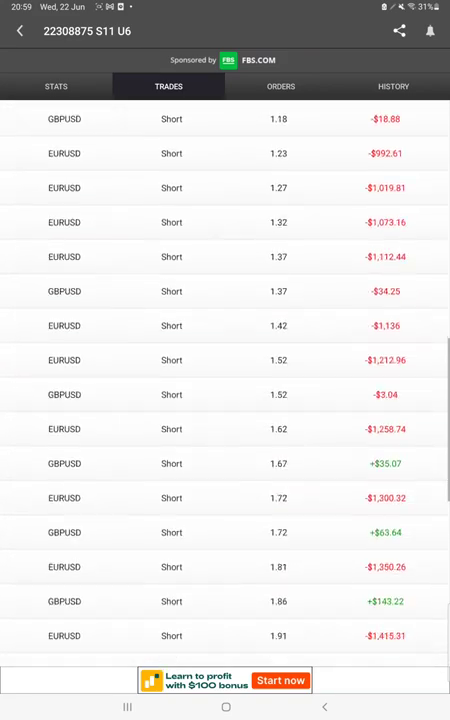
click(280, 86)
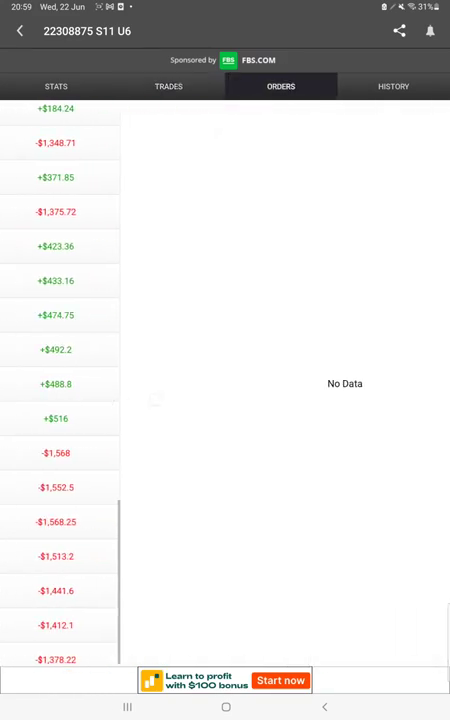
click(392, 86)
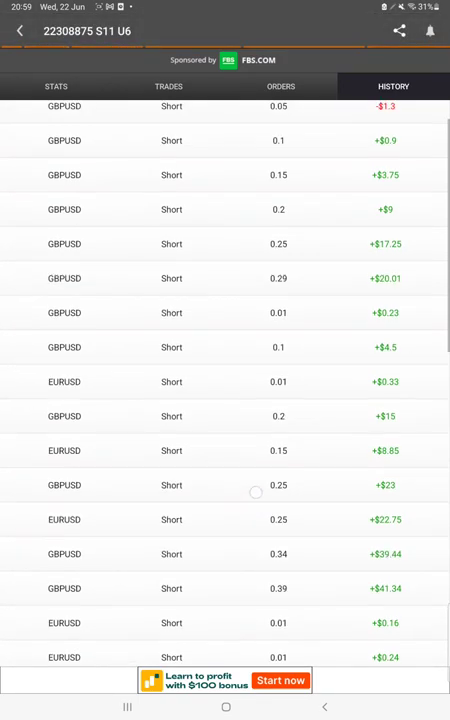
scroll(down, 3)
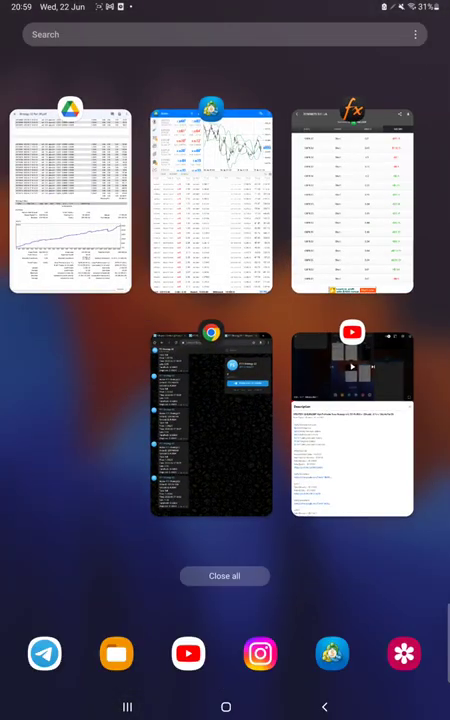
- Switch to MetaTrader 4 and apply the custom 22 May 2015 – 23 Jun 2022 history period
click(210, 200)
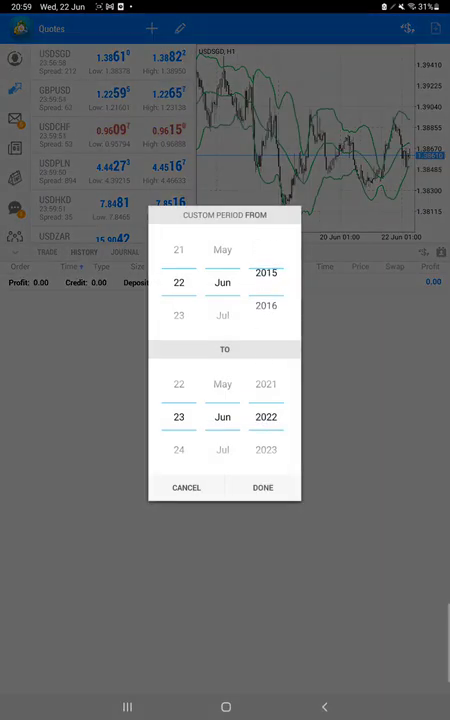
click(262, 488)
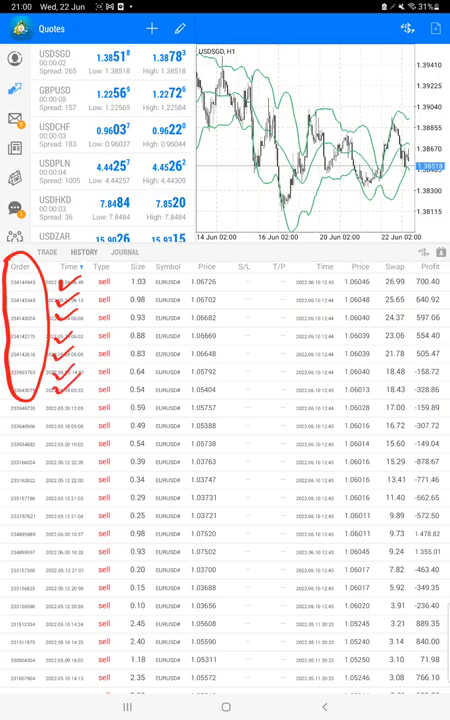
scroll(down, 3)
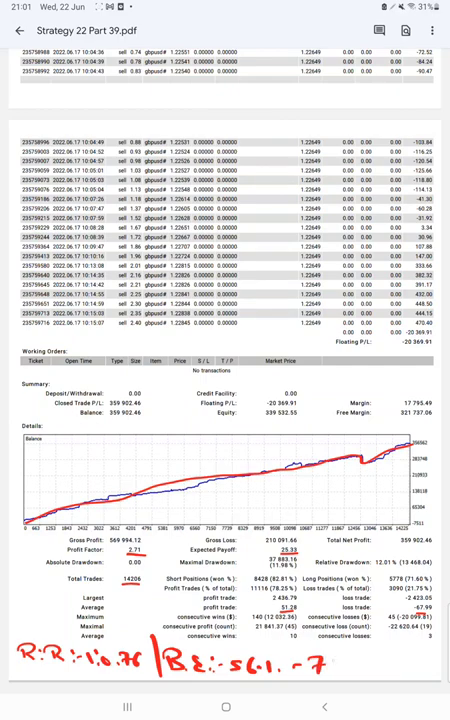
- Write the risk-reward figure into the handwritten note below the statement's summary chart
text(8)
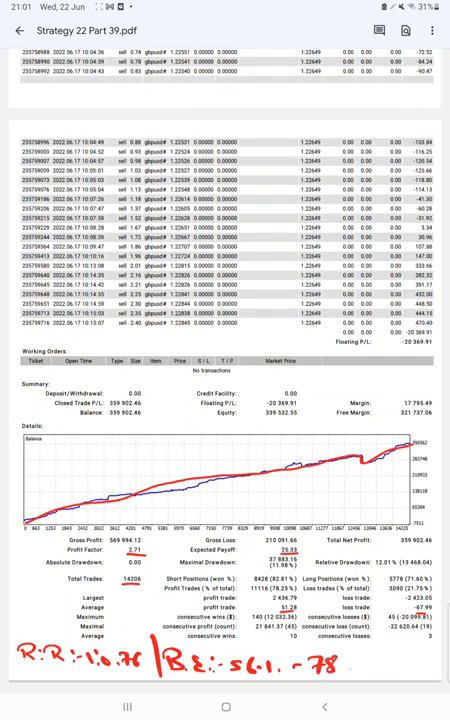